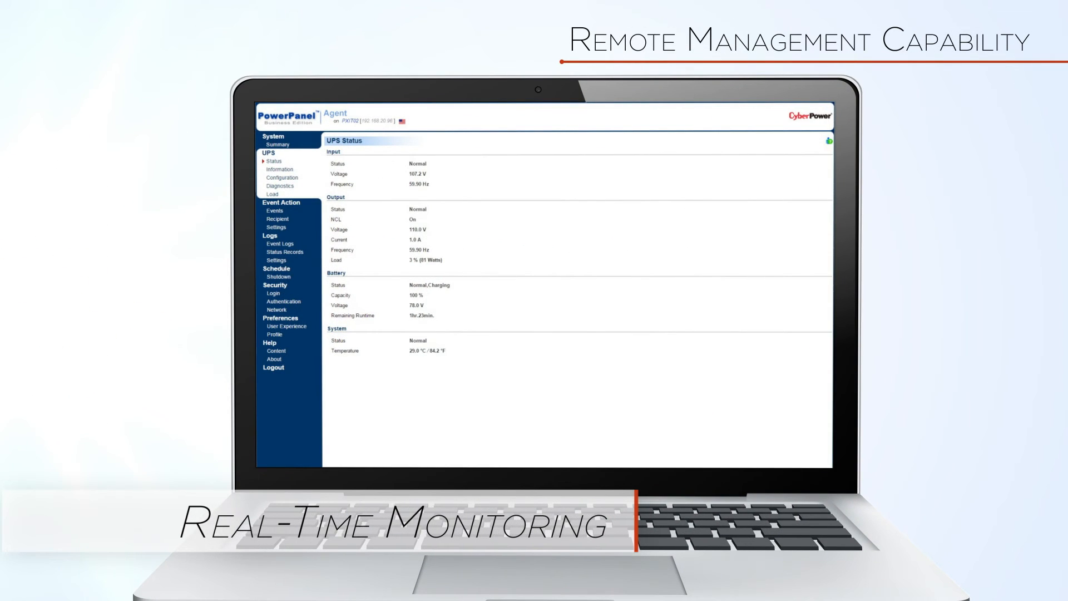
Go from UPS Configuration to the Schedule > Shutdown page
left_click(282, 177)
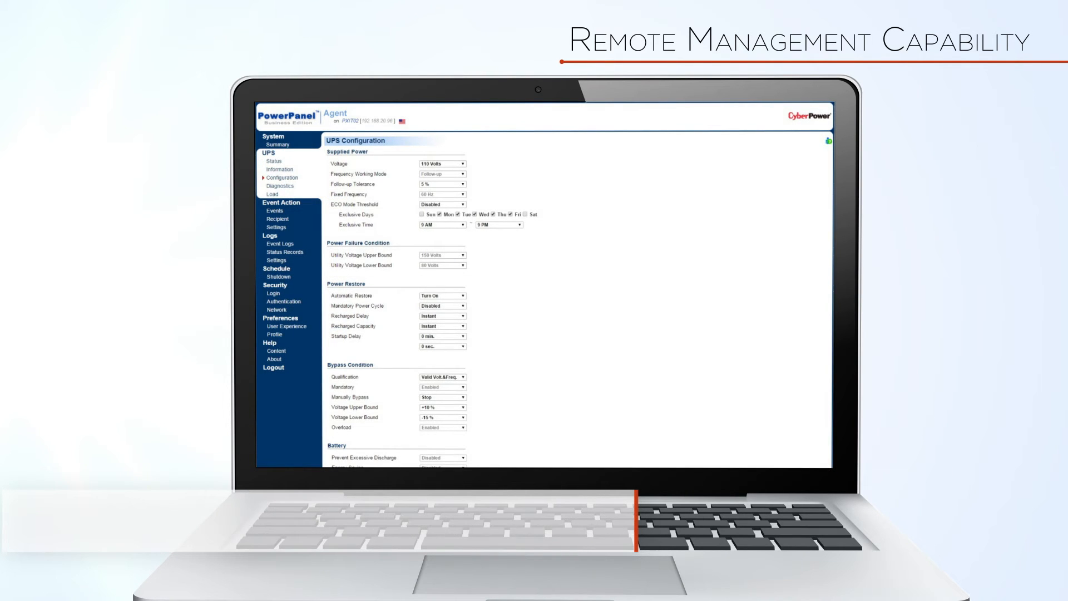
left_click(277, 277)
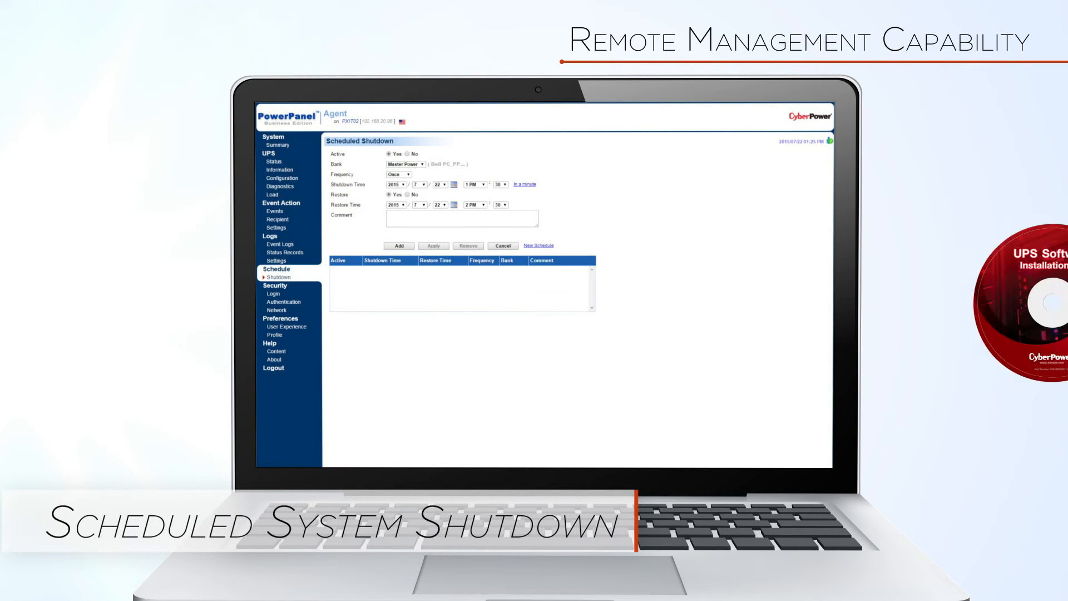